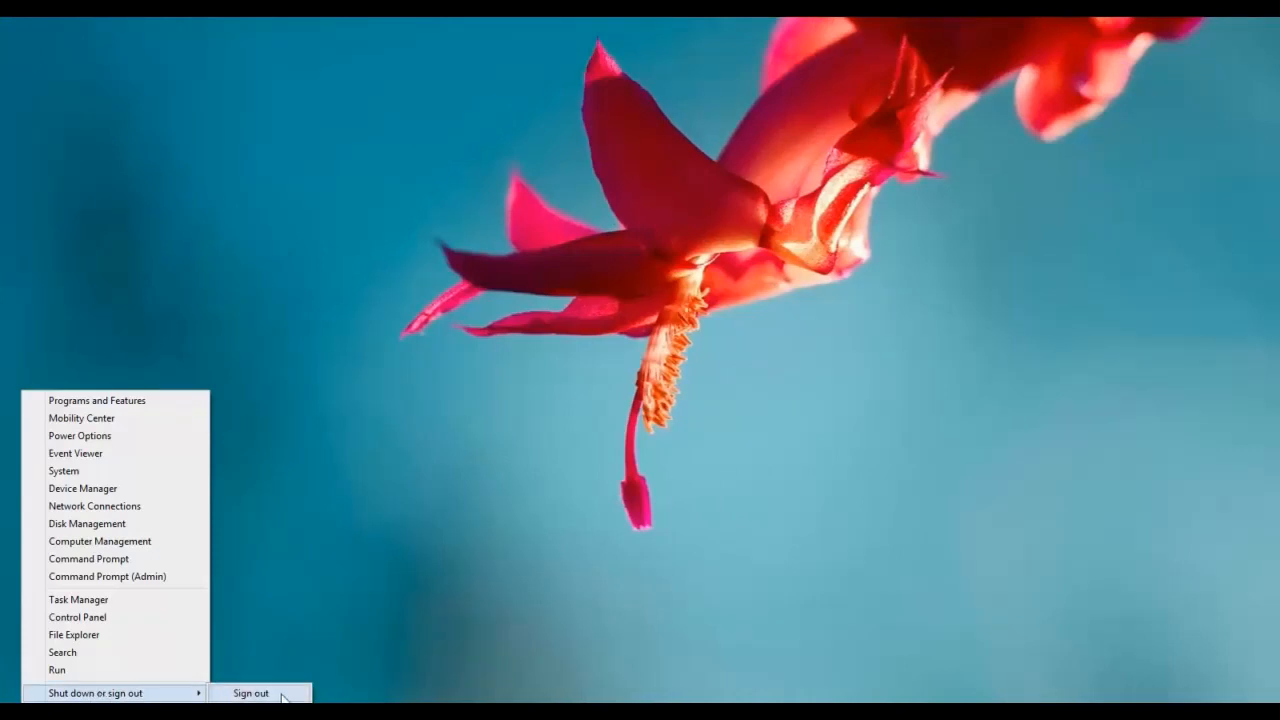
# Step: Reveal the Win+X shut down options, confirming only Sign out is offered
pyautogui.click(250, 693)
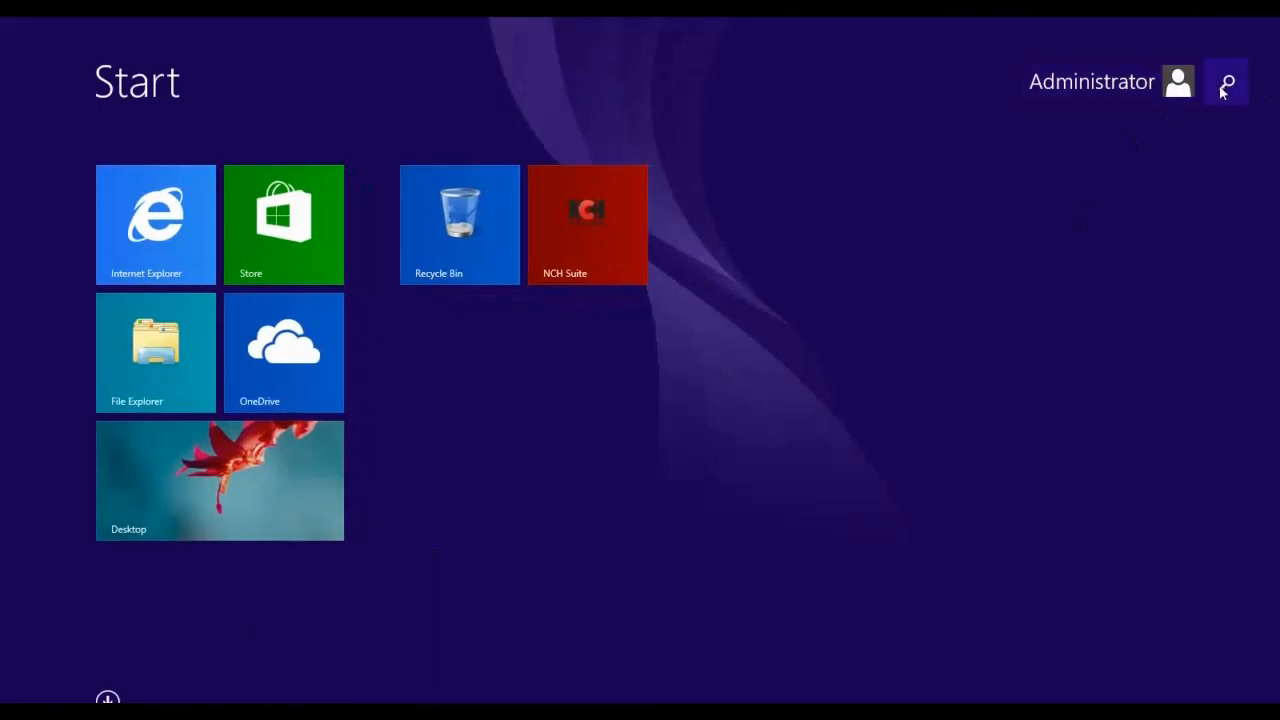
pyautogui.moveTo(898, 234)
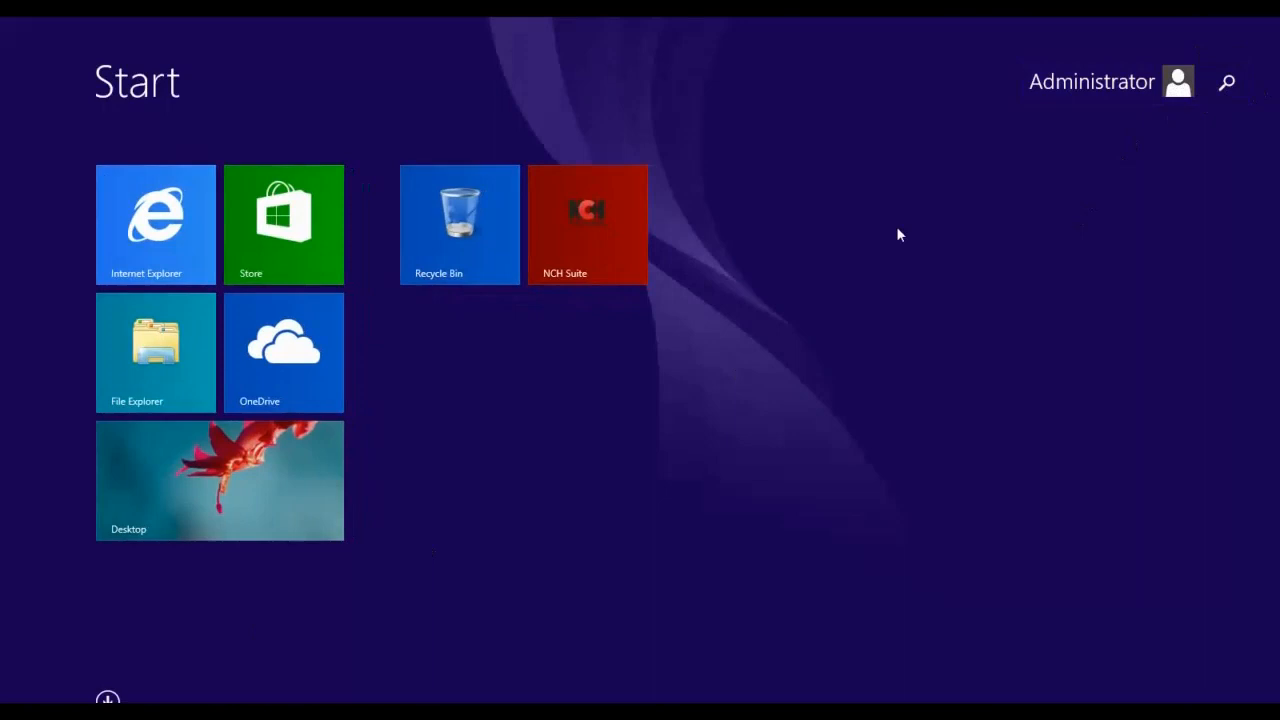
pyautogui.moveTo(490, 431)
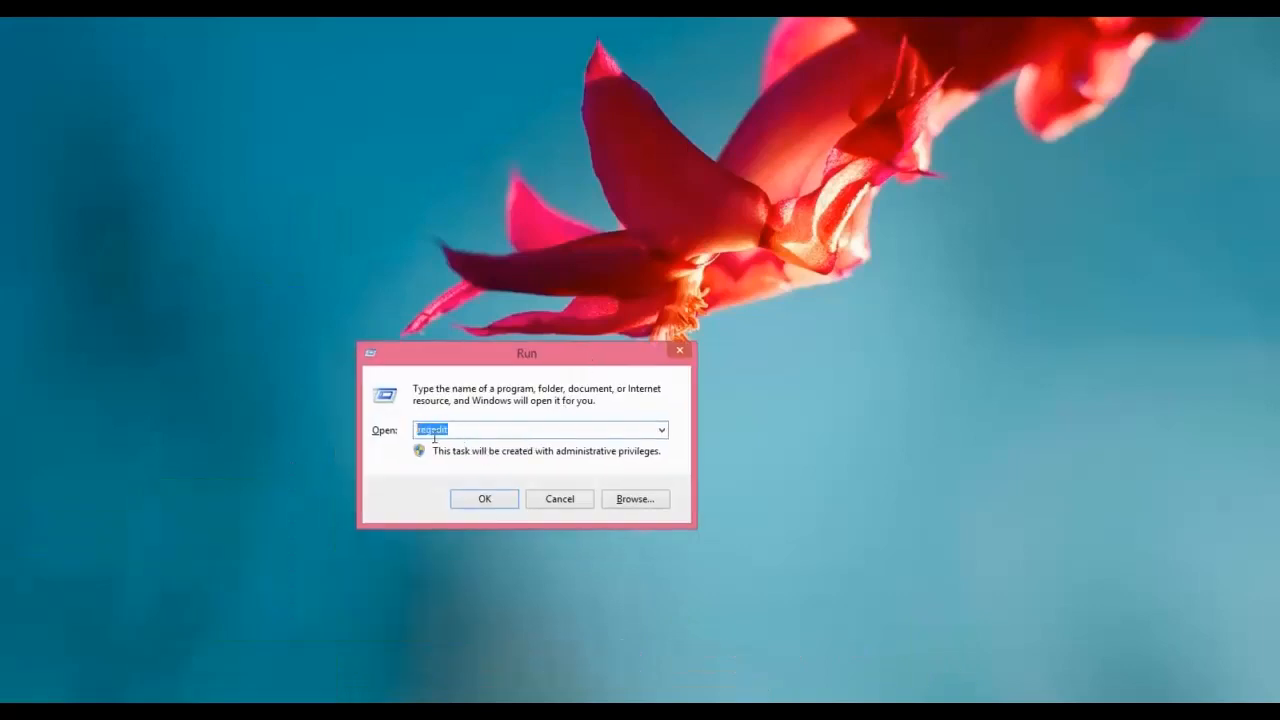
# Step: Launch regedit and browse to HKLM\SOFTWARE\Microsoft\Windows\CurrentVersion\Policies\Explorer to show NoClose
pyautogui.click(484, 499)
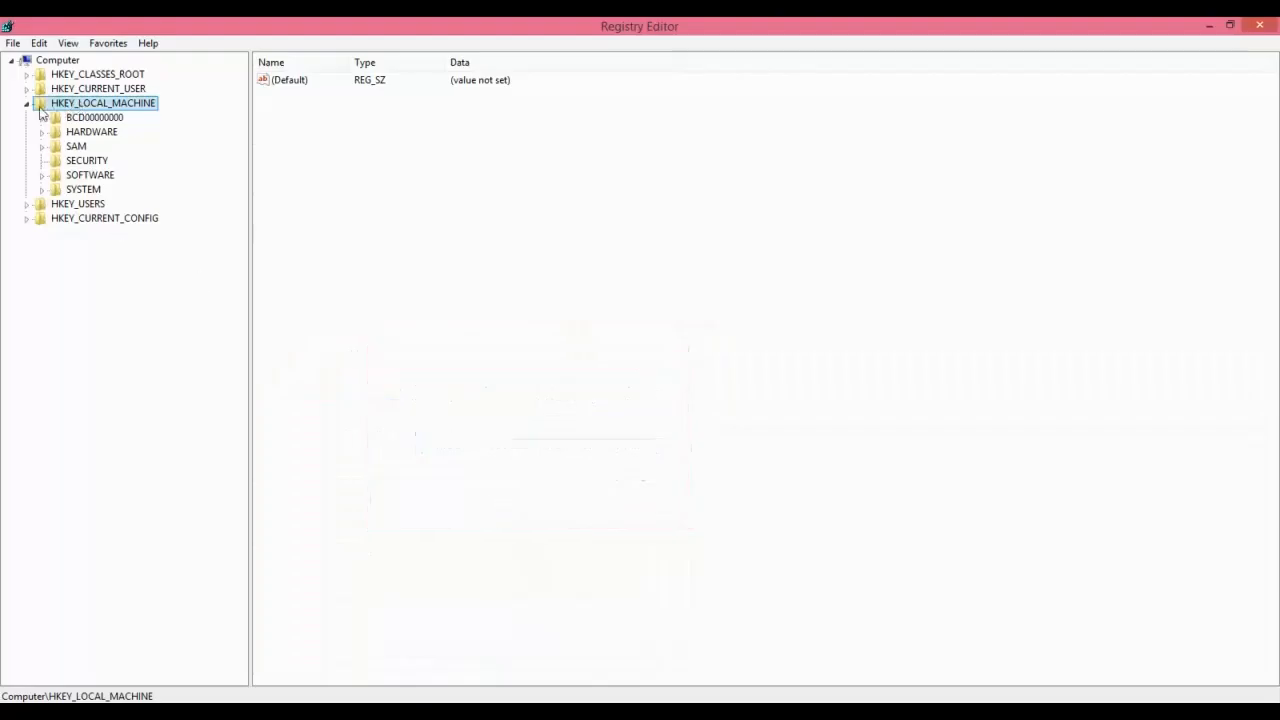
pyautogui.moveTo(100, 117)
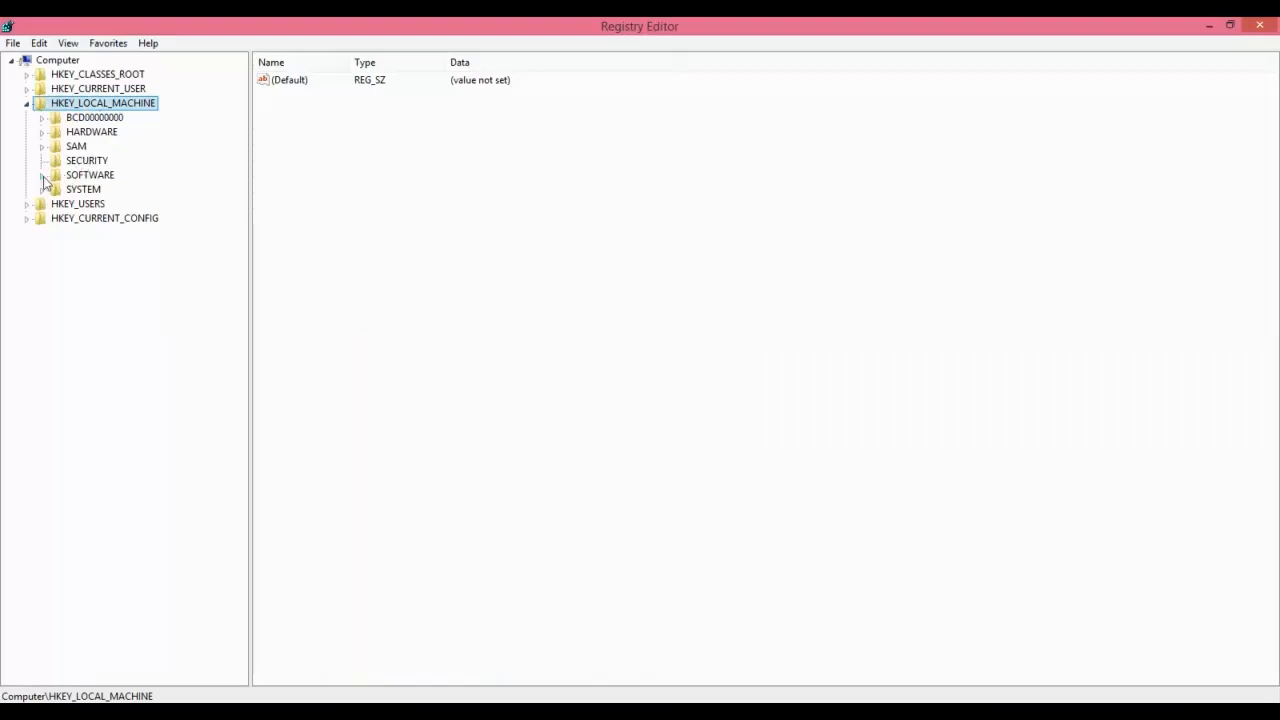
pyautogui.click(44, 175)
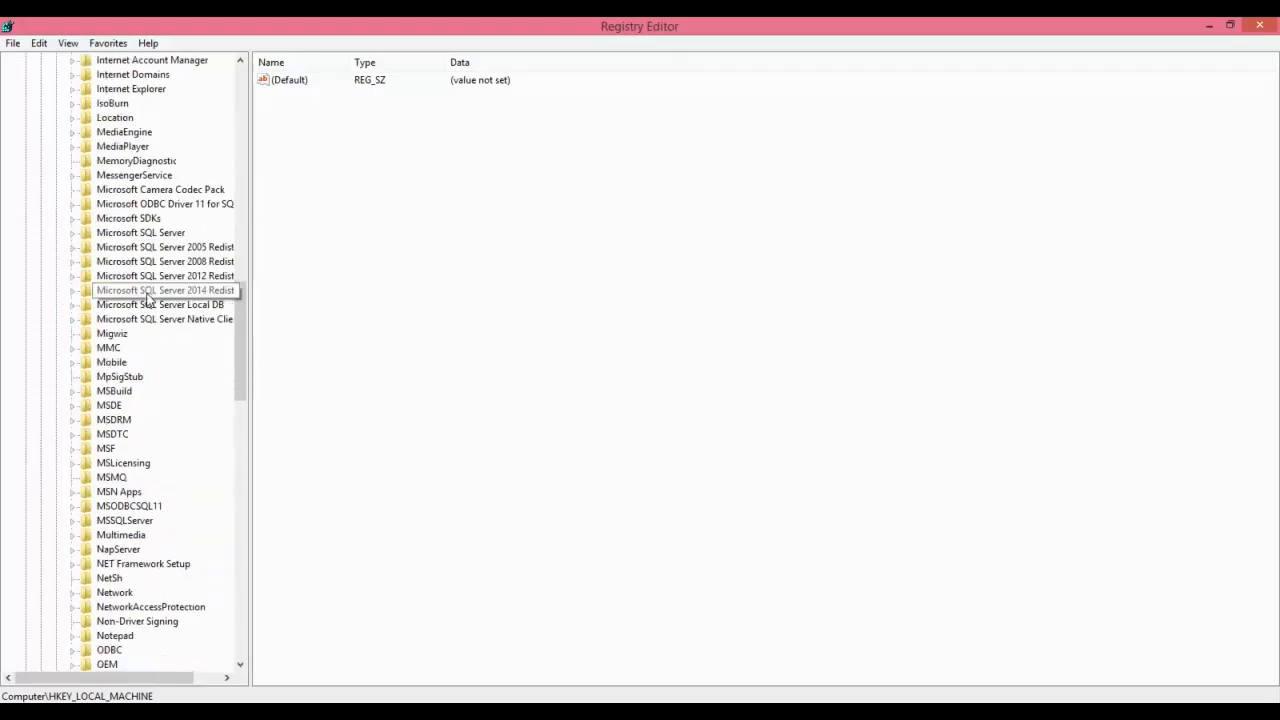
pyautogui.scroll(-3)
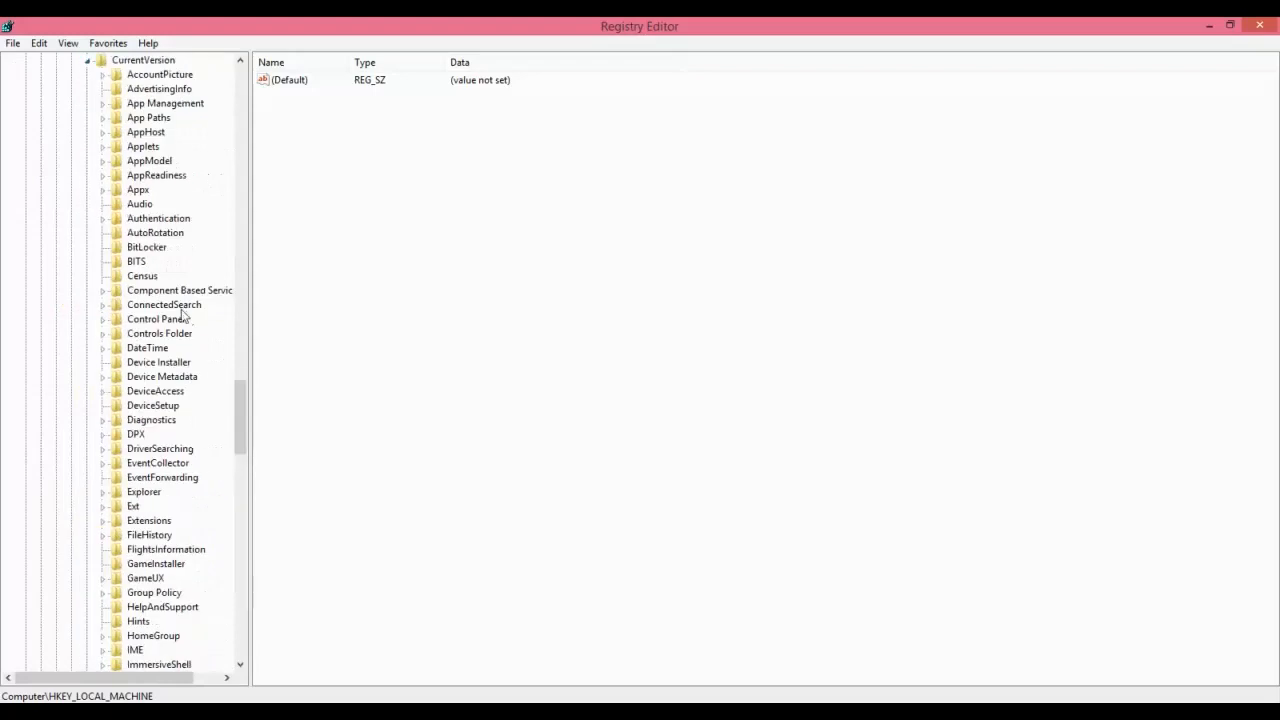
pyautogui.scroll(-3)
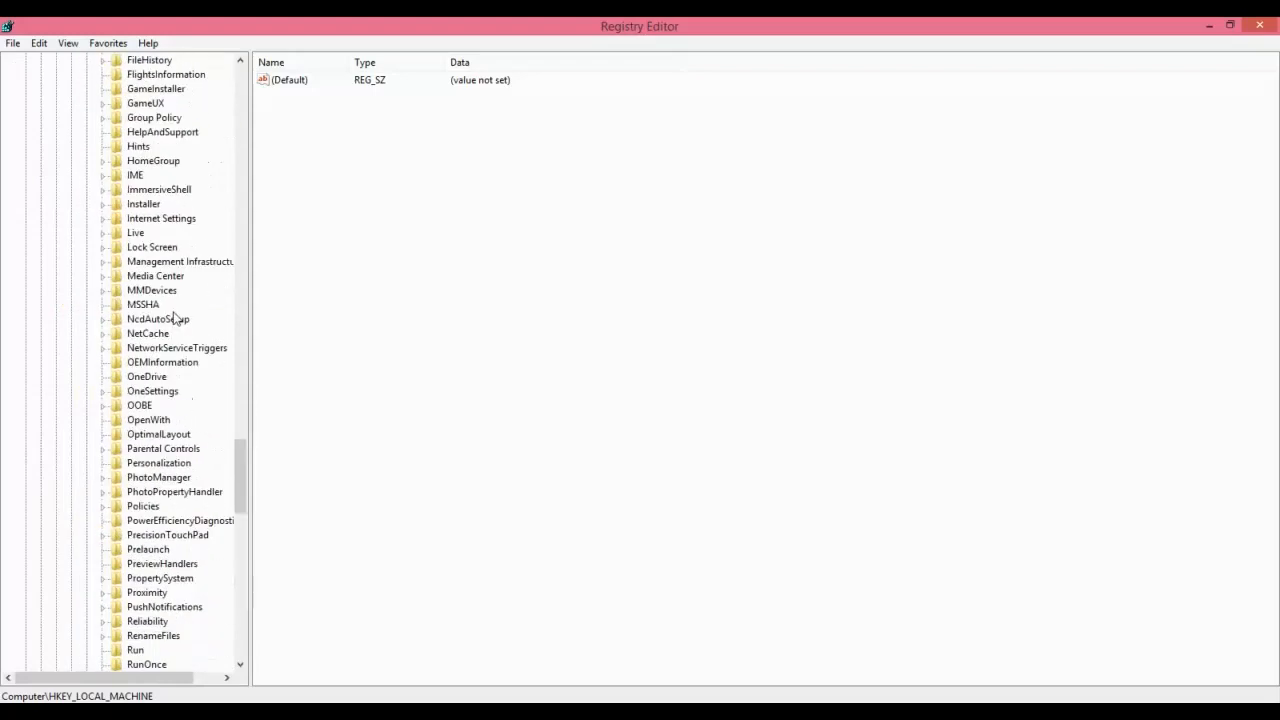
pyautogui.click(103, 333)
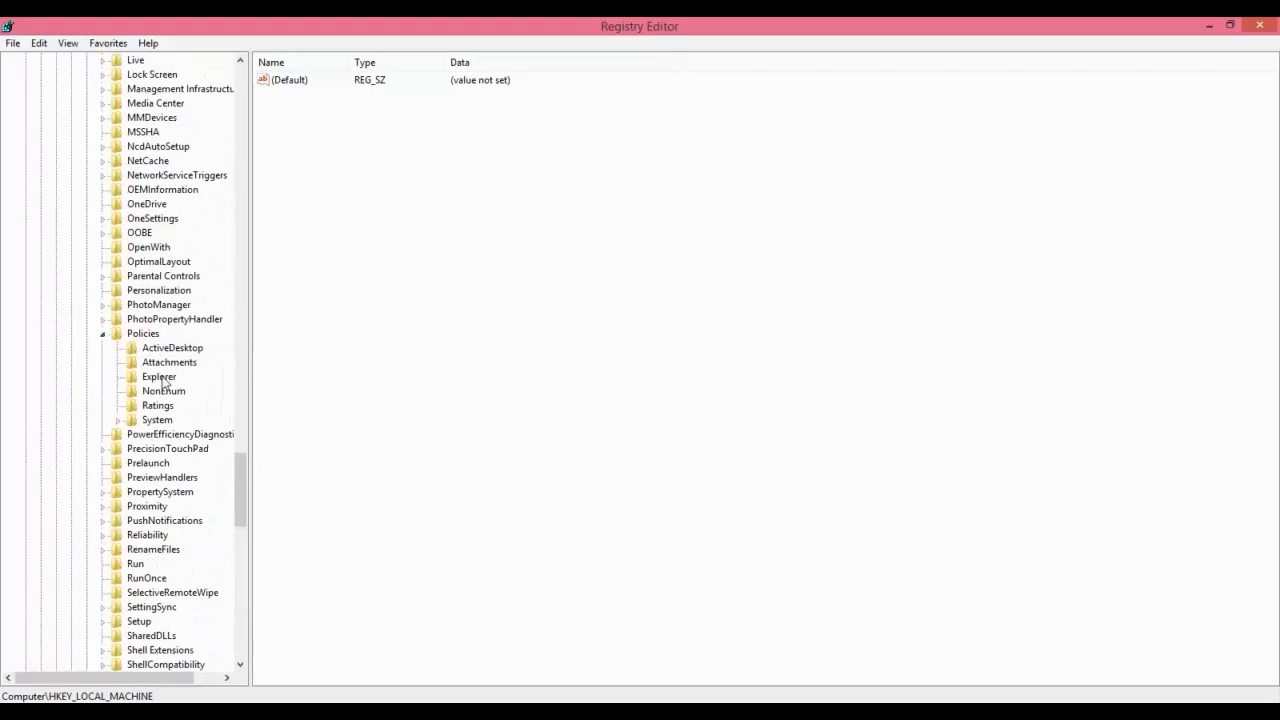
pyautogui.click(158, 376)
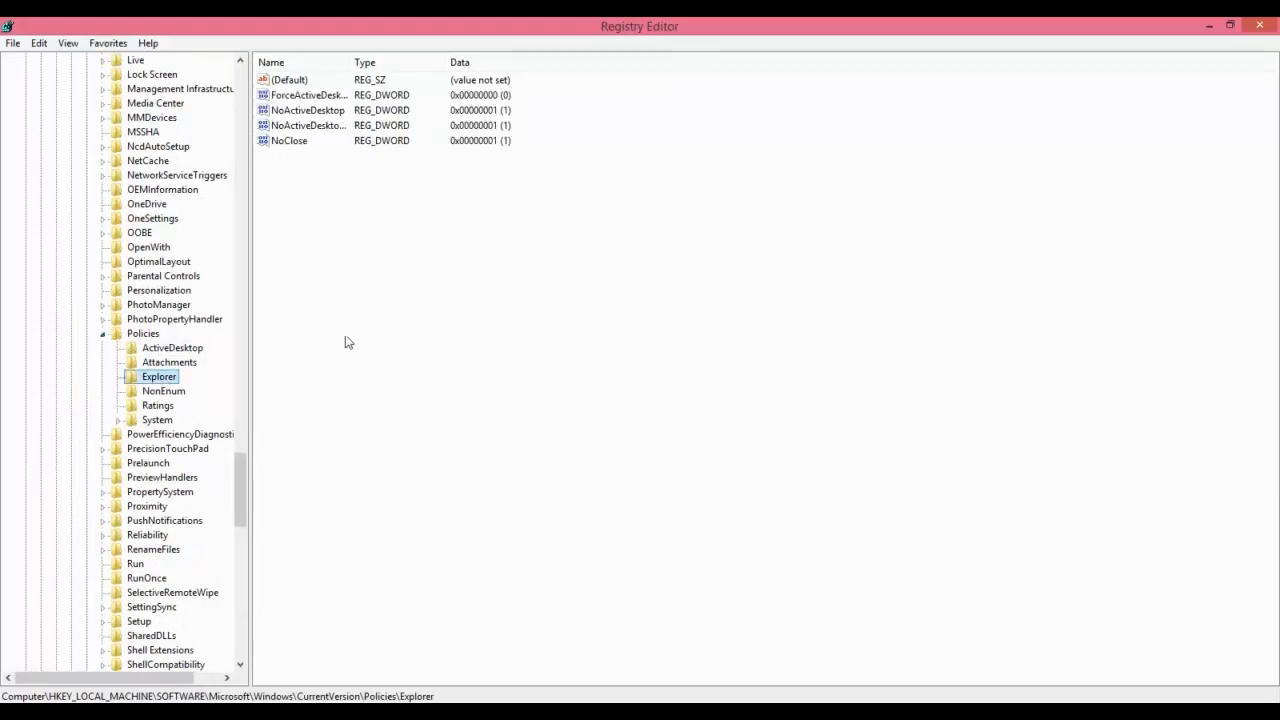
# Step: Set NoClose's data to 0, then delete the NoClose value
pyautogui.click(289, 140)
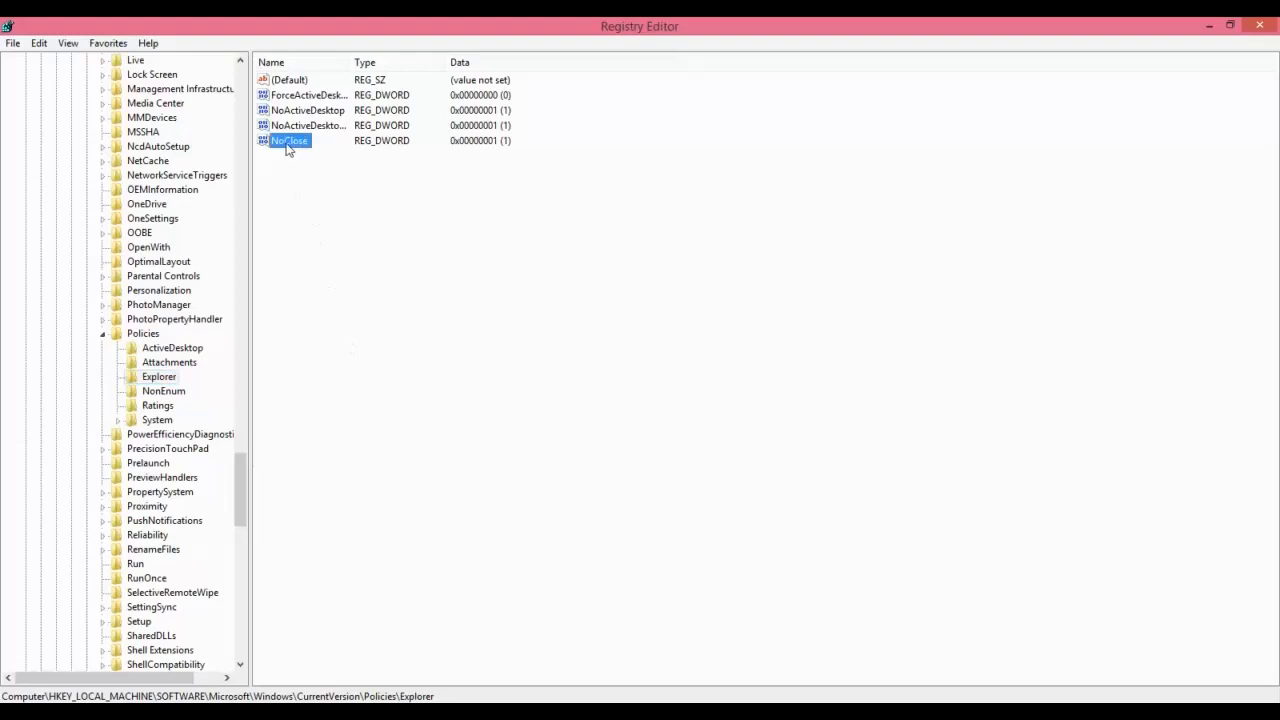
pyautogui.rightClick(289, 140)
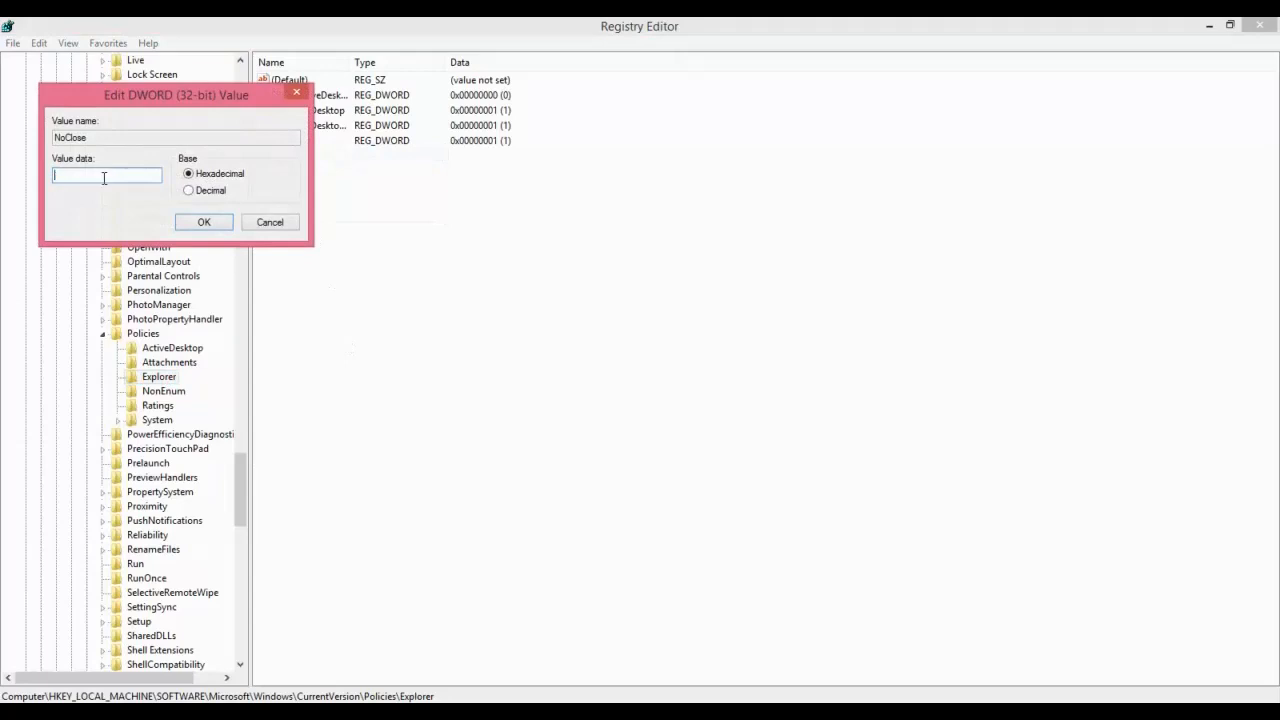
pyautogui.write('0')
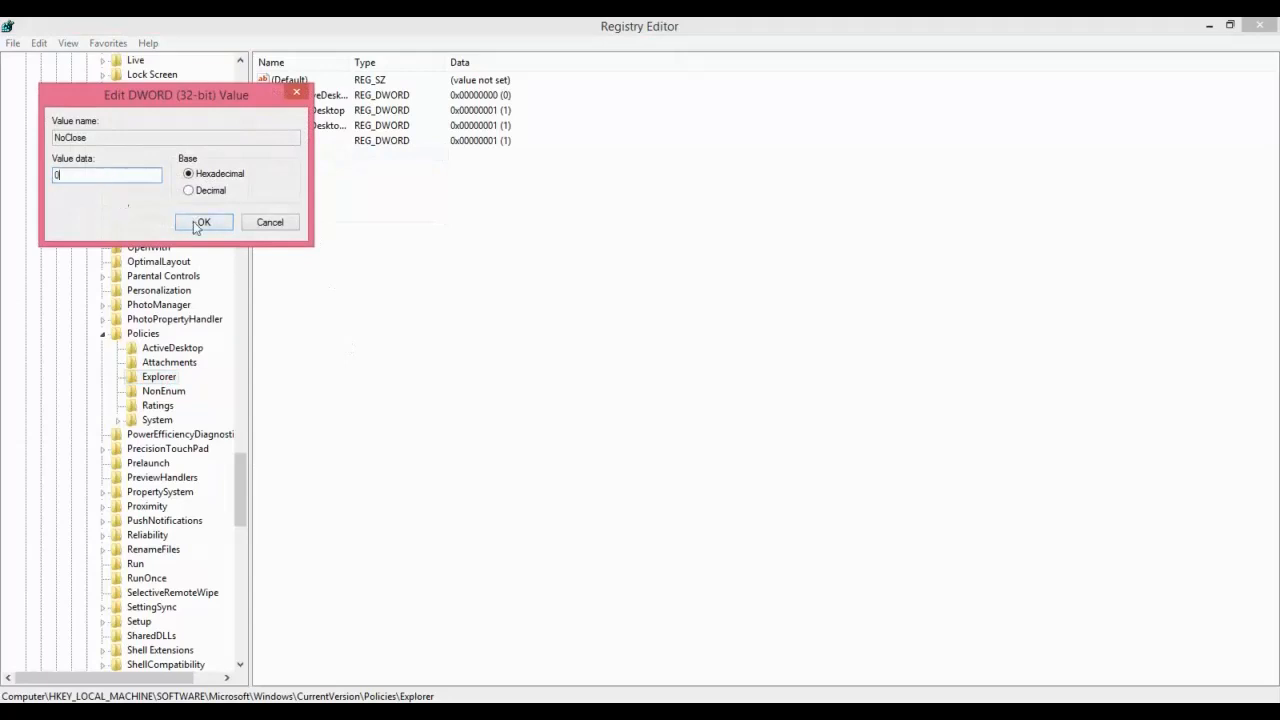
pyautogui.click(203, 222)
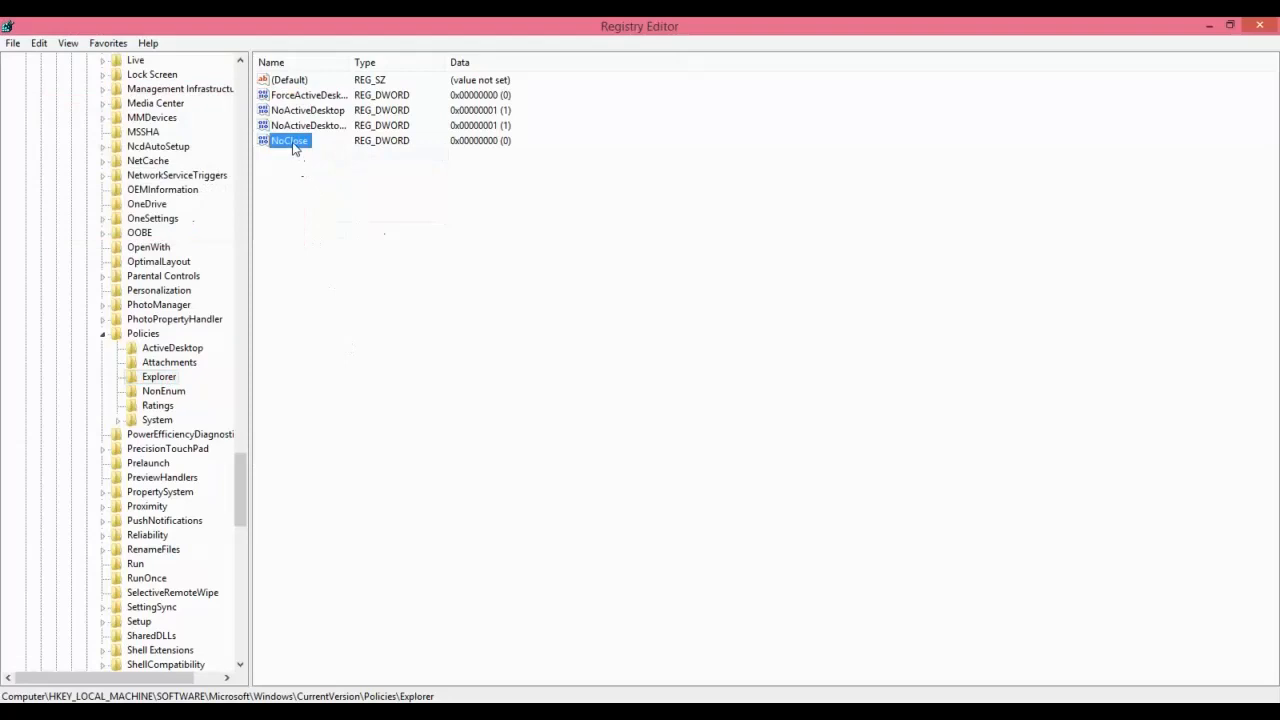
pyautogui.rightClick(289, 140)
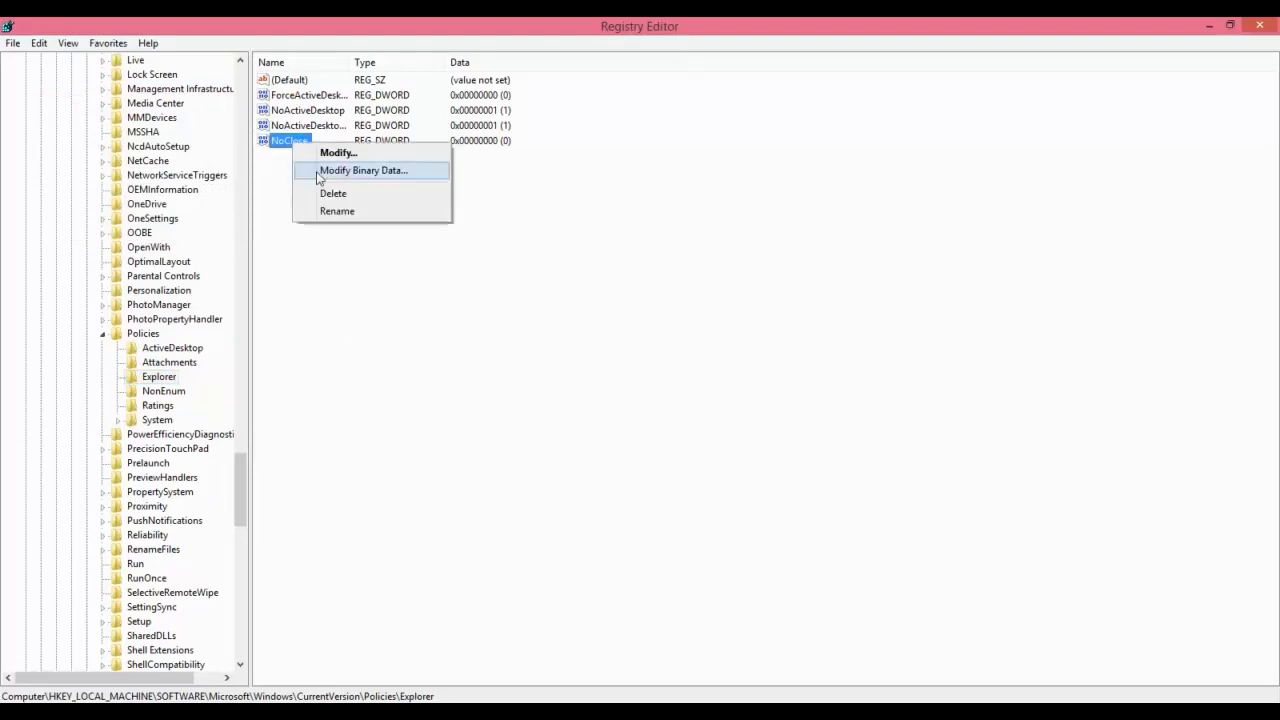
pyautogui.click(333, 193)
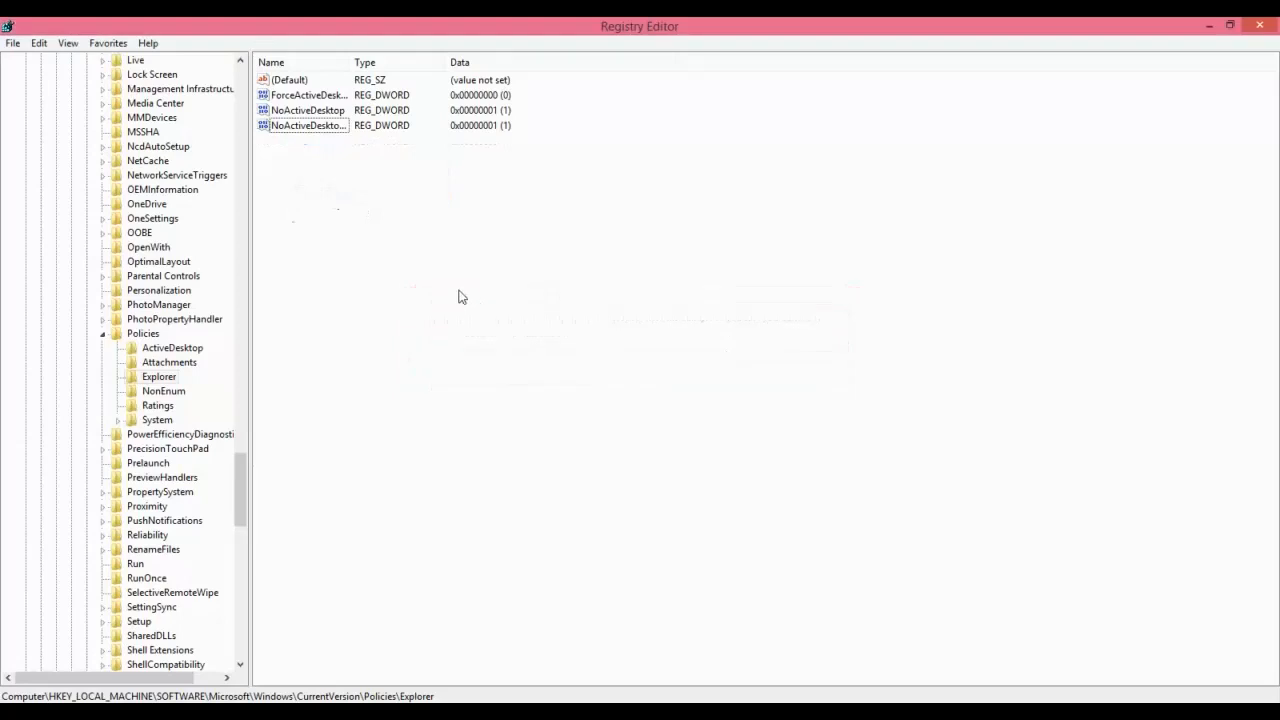
# Step: Add a NoClose DWORD (32-bit) value with data 0 to the Explorer key
pyautogui.rightClick(490, 310)
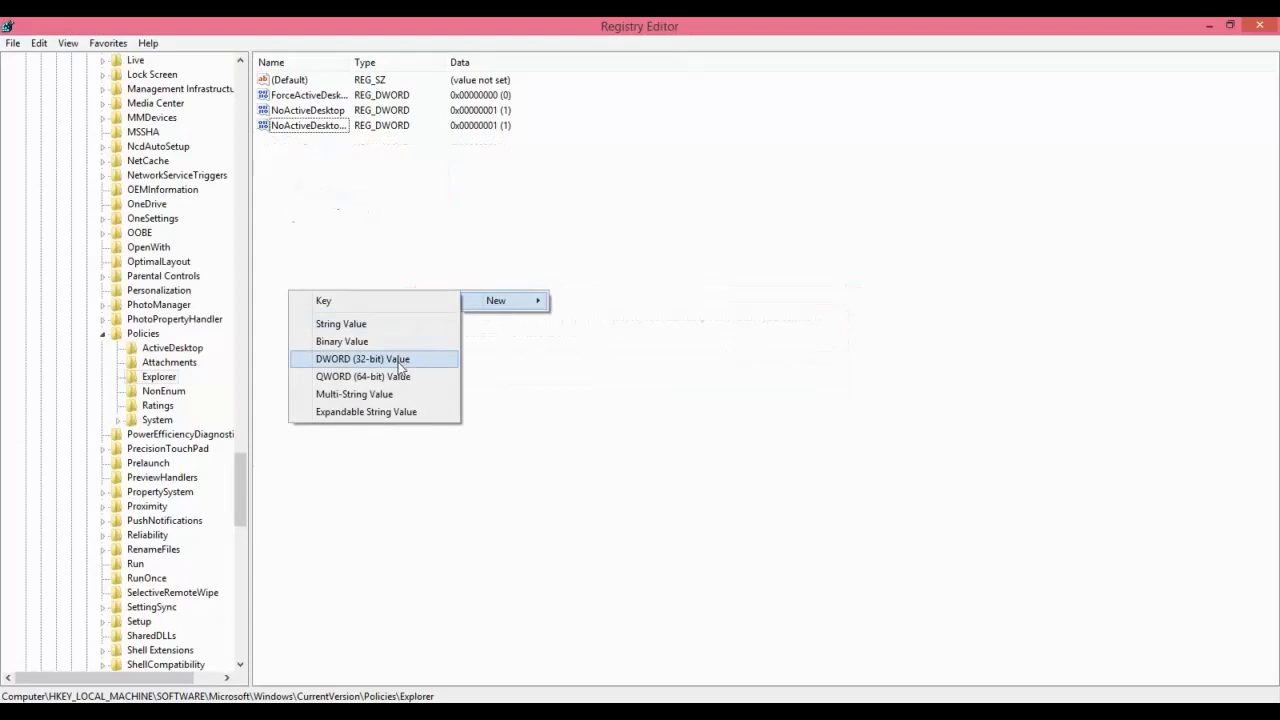
pyautogui.click(363, 358)
pyautogui.write('NoClose')
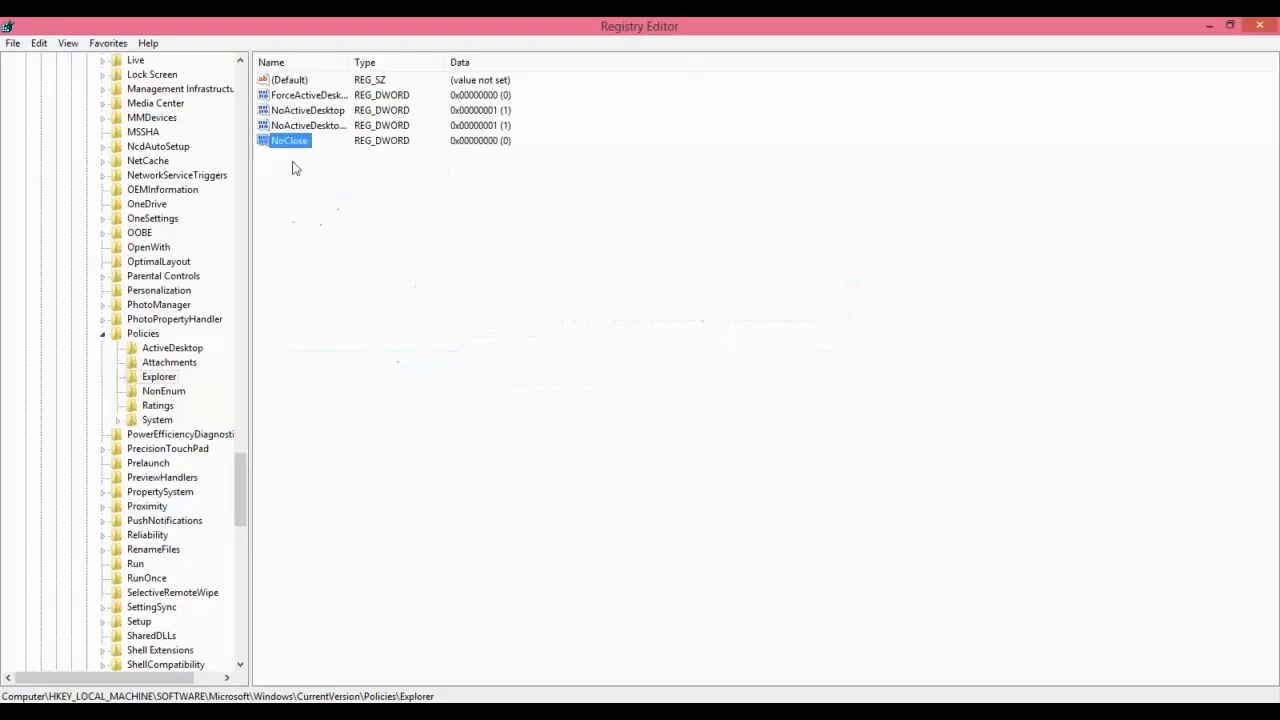
pyautogui.doubleClick(289, 140)
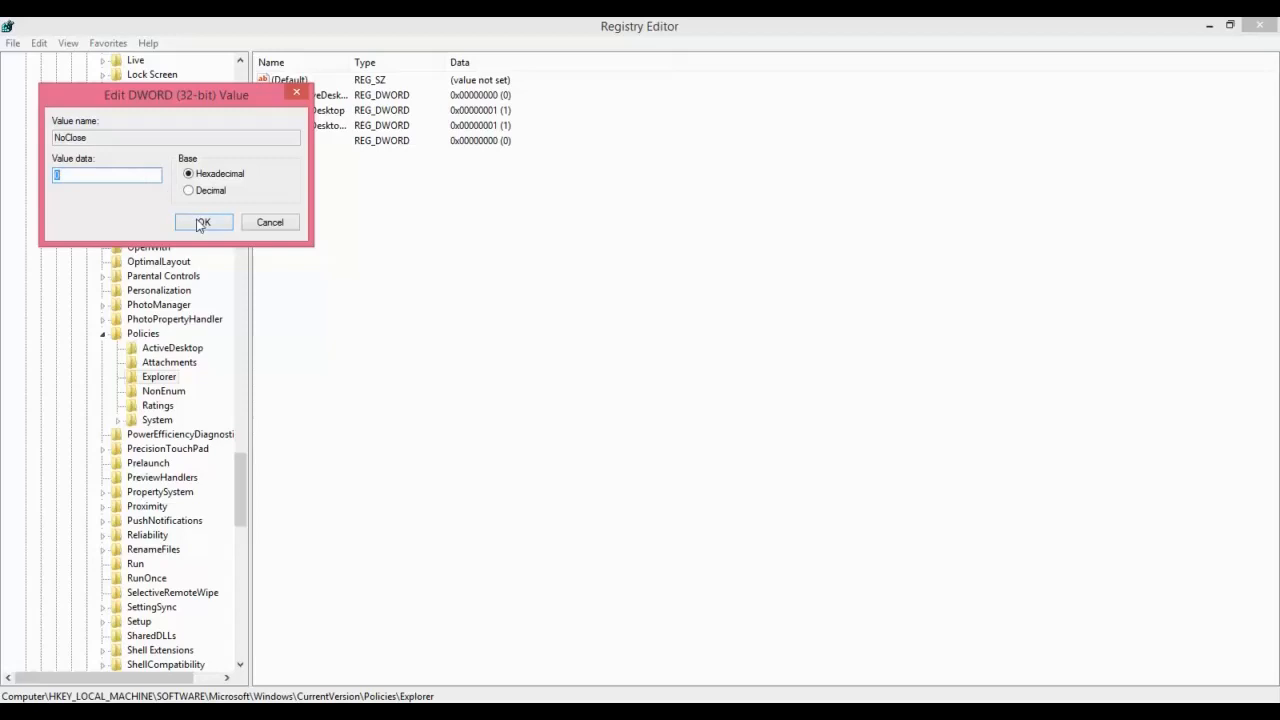
pyautogui.click(203, 222)
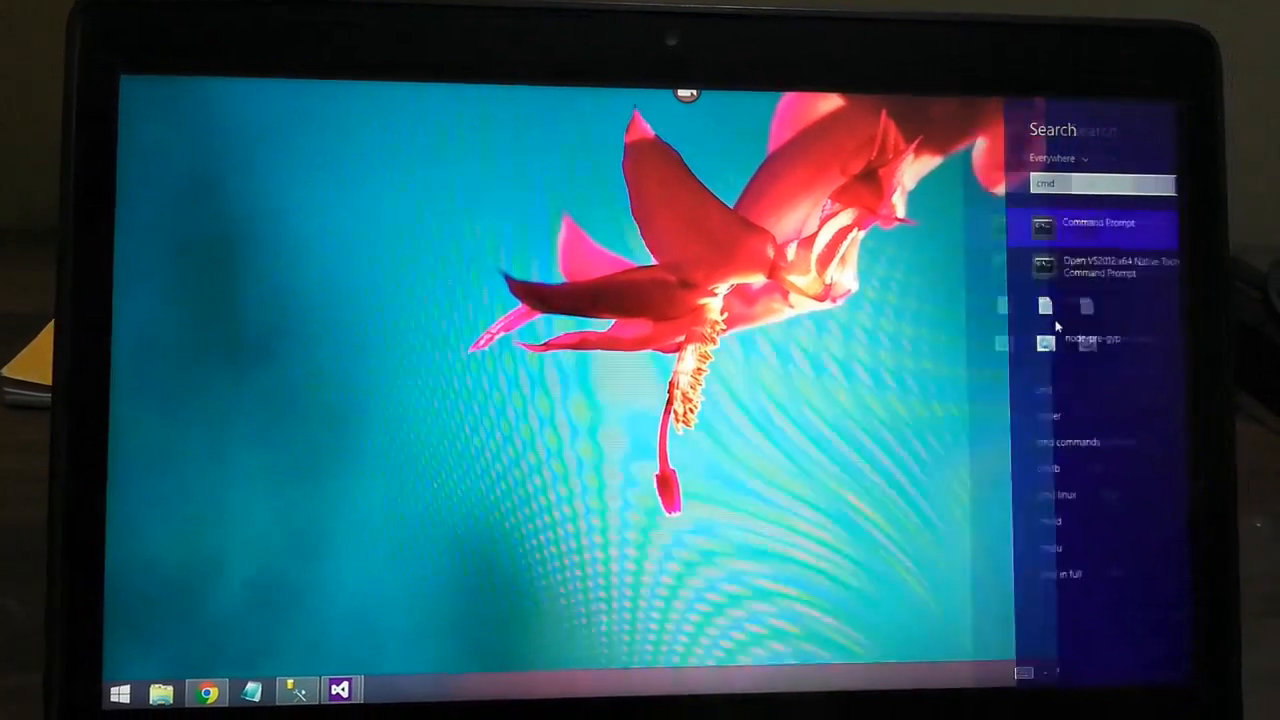
# Step: In an administrator Command Prompt, run 'taskkill /im explorer.exe /f', then 'explorer'
pyautogui.click(1100, 222)
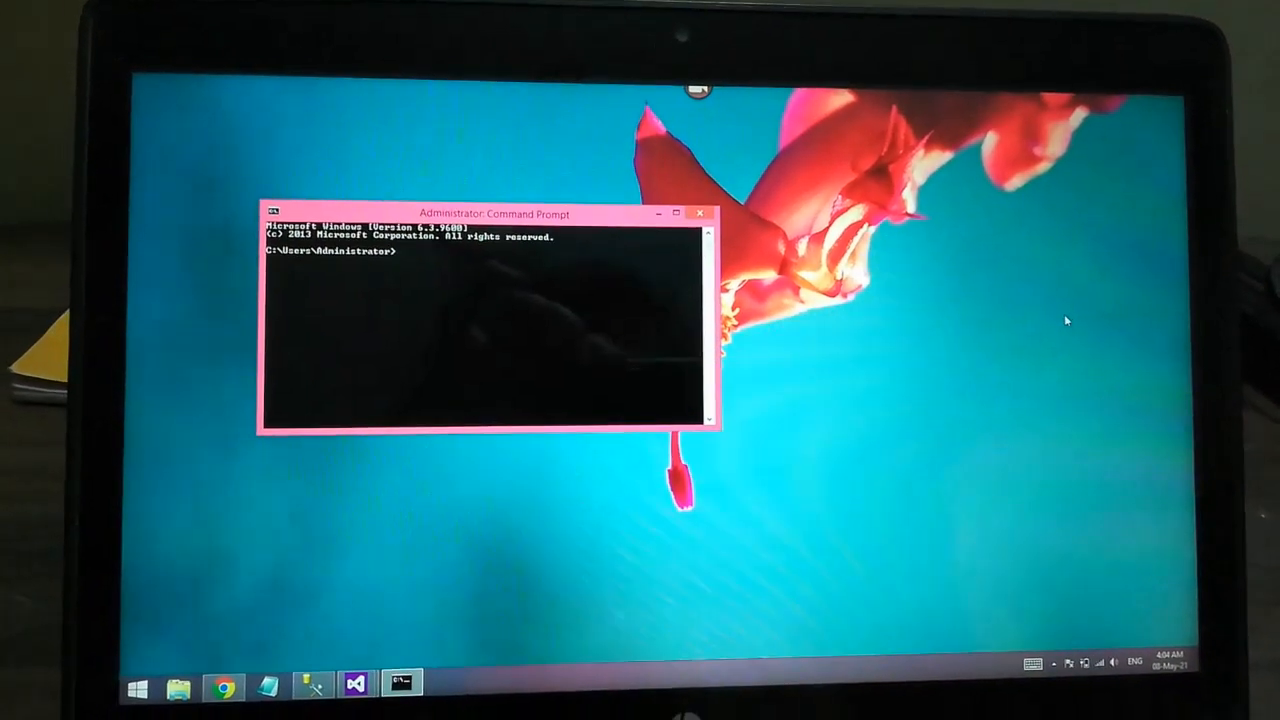
pyautogui.write('taskkill /i')
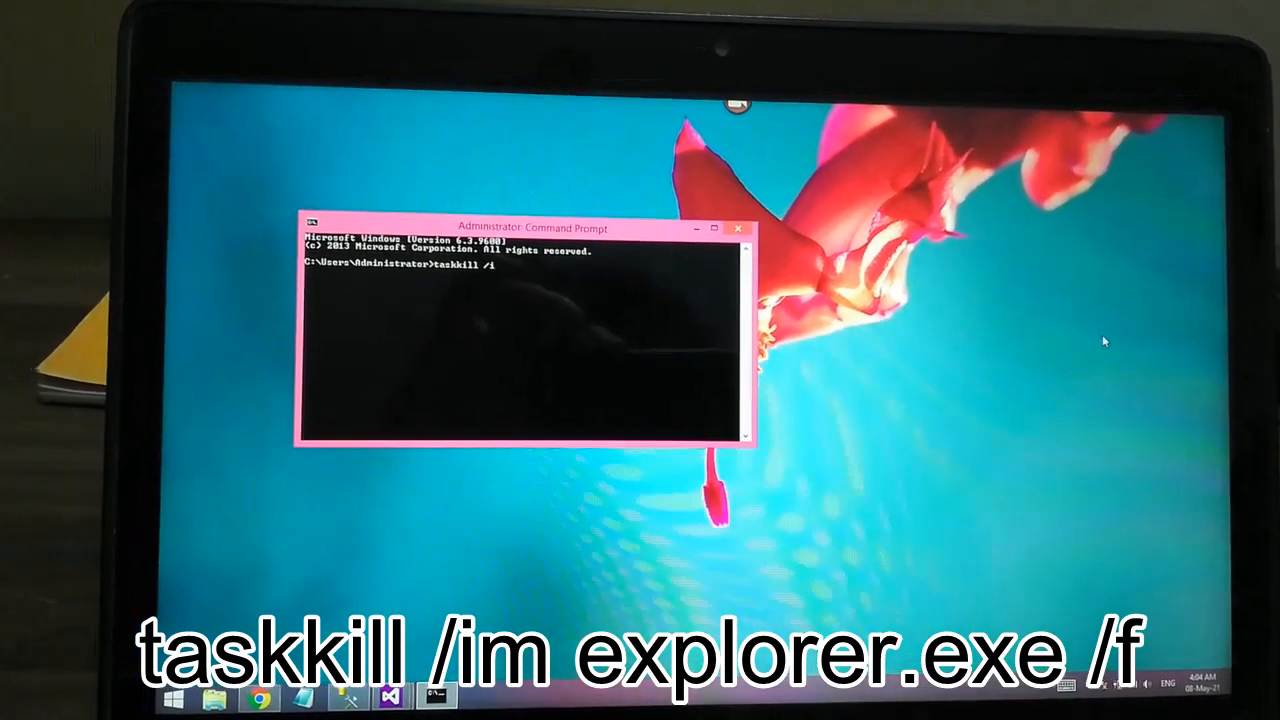
pyautogui.write('n')
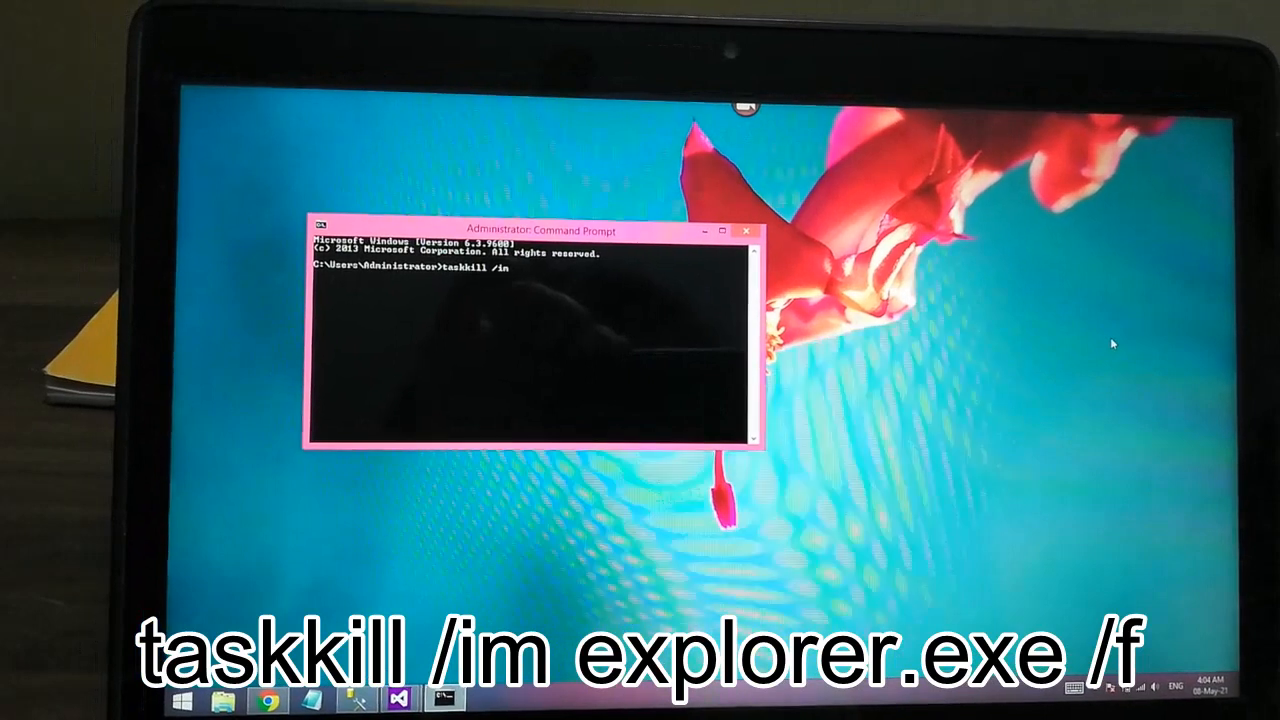
pyautogui.write('explorer.exe /f')
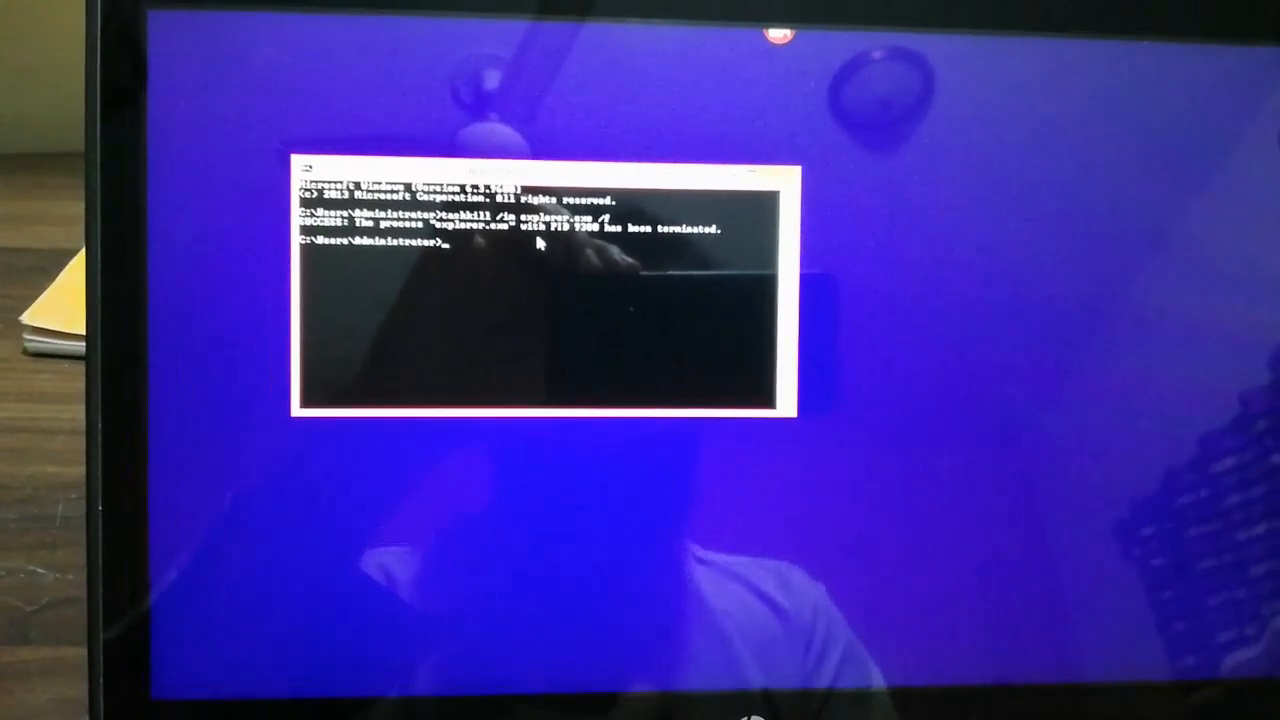
pyautogui.write('explorer')
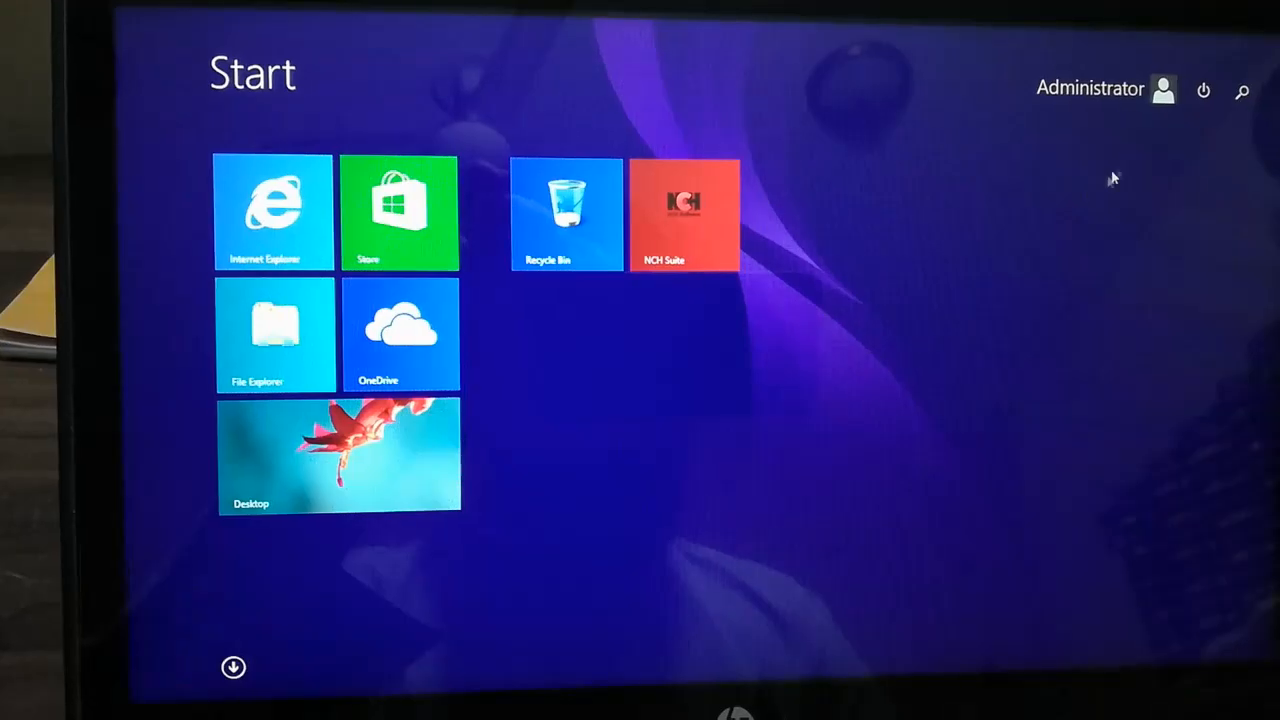
# Step: Open the Start screen power menu showing Sleep, Shut down and Restart
pyautogui.click(1203, 90)
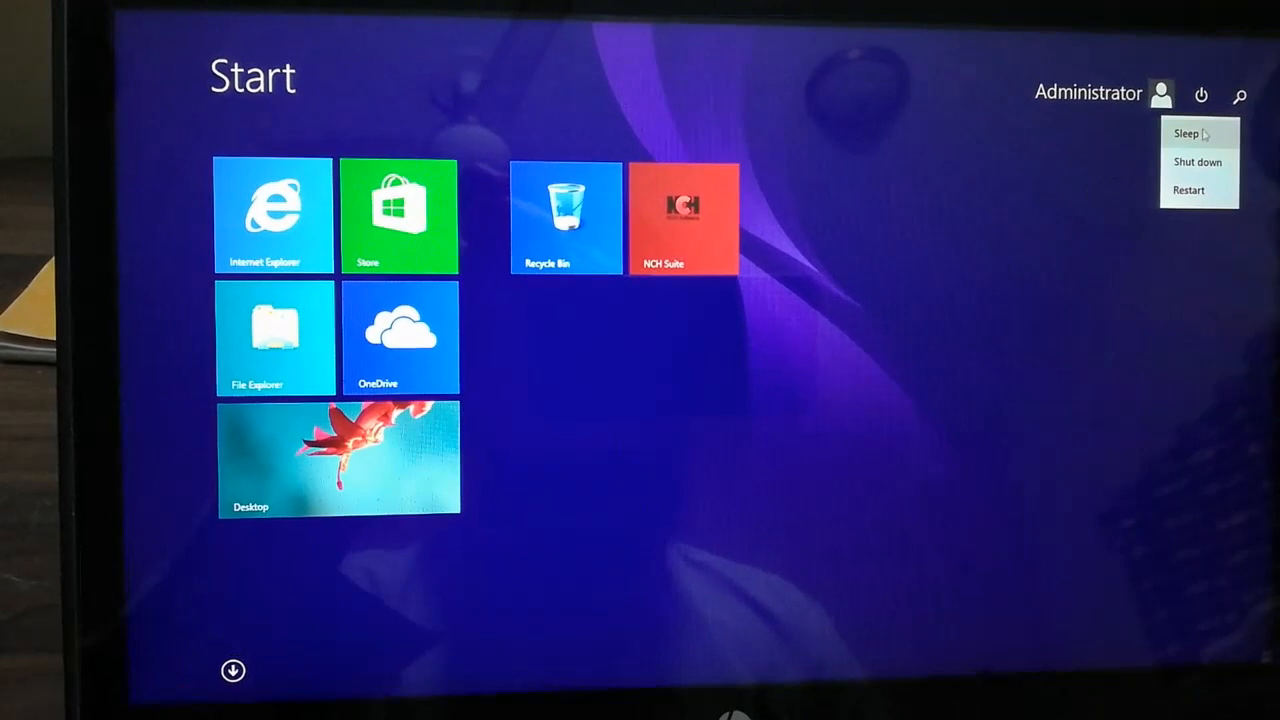
pyautogui.moveTo(1115, 173)
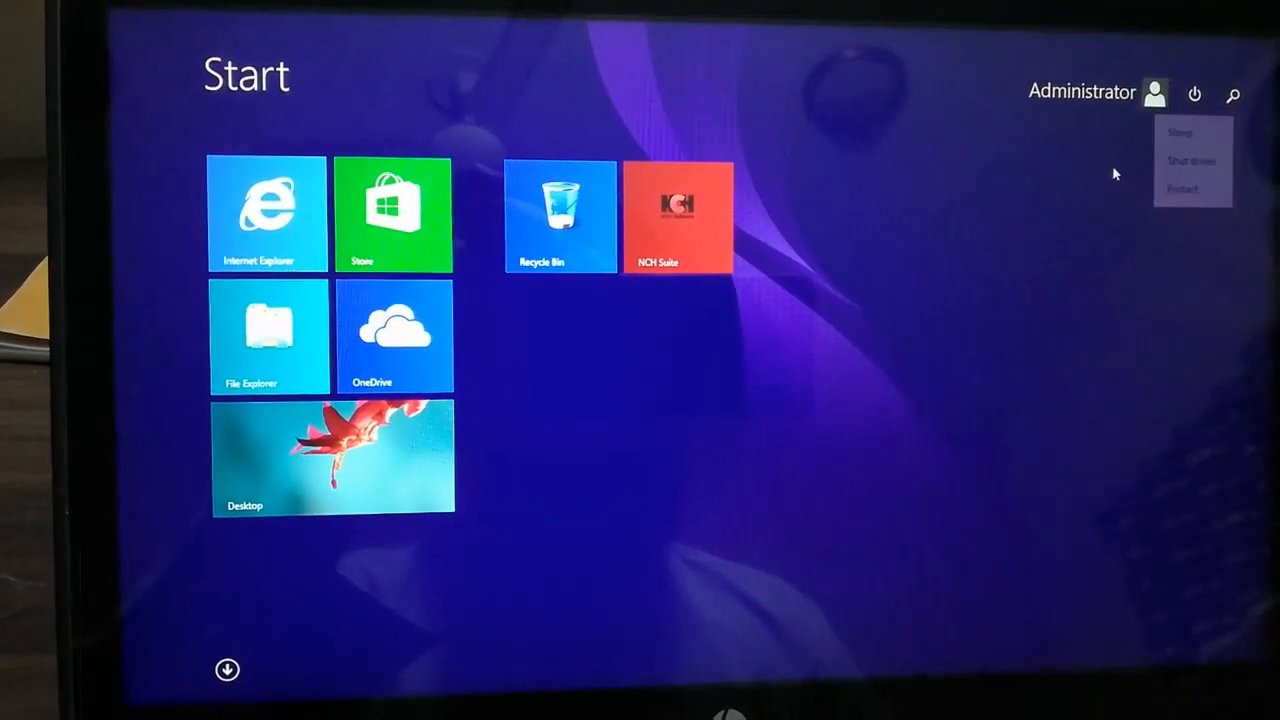